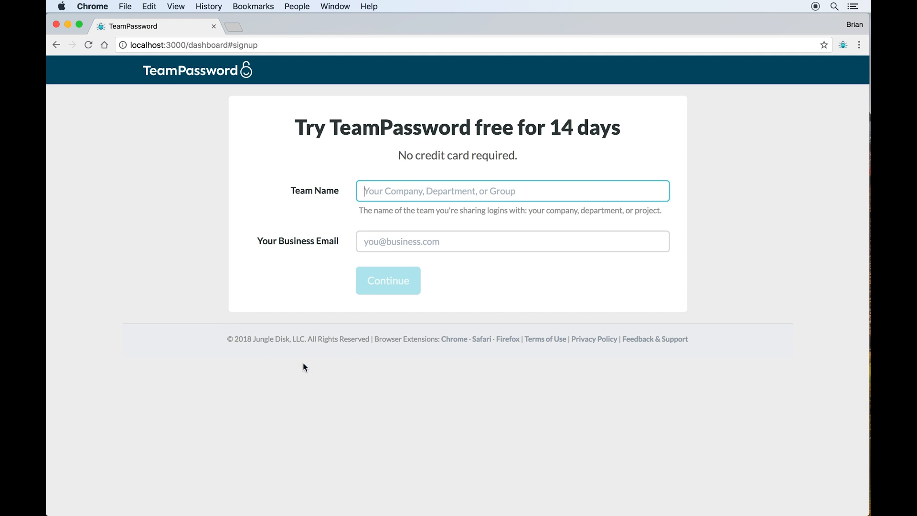
{"action": "type", "text": "Brian's Company"}
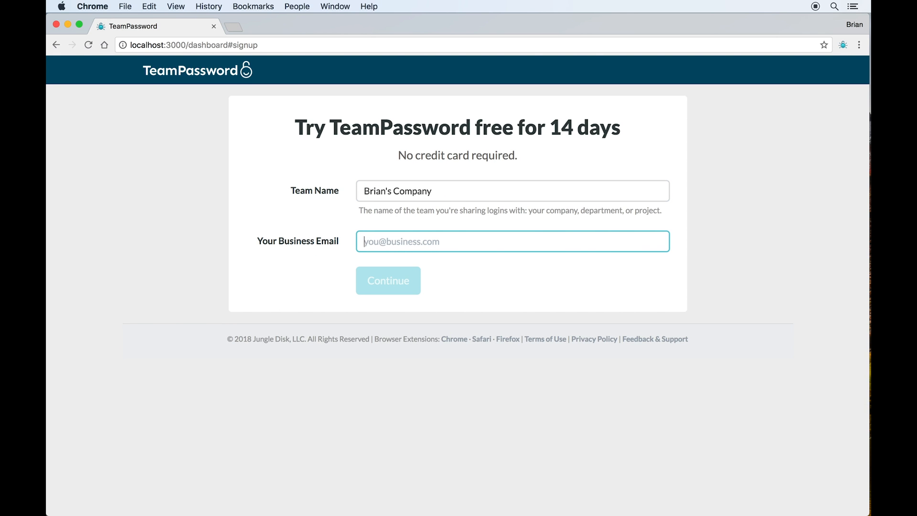
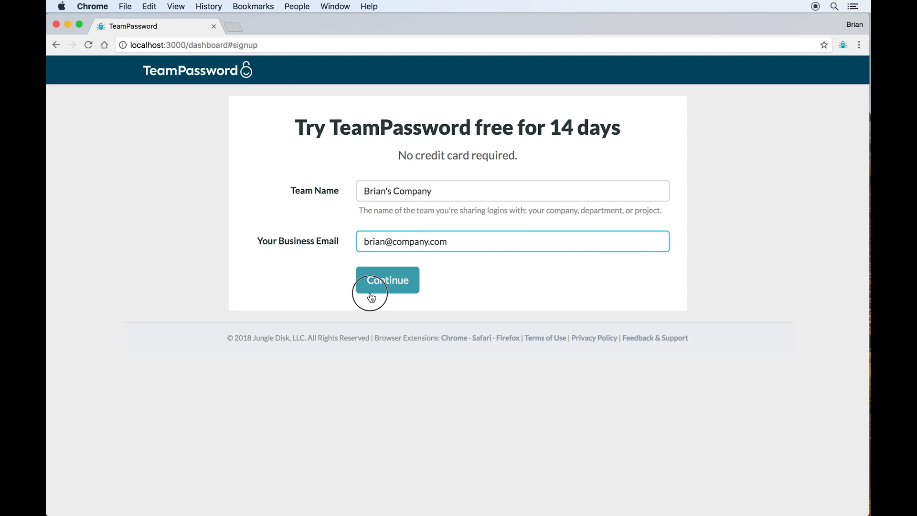
Step: Continue, enter the name Brian Sierakowski with a master password, and create the account
{"action": "left_click", "coordinate": [387, 280]}
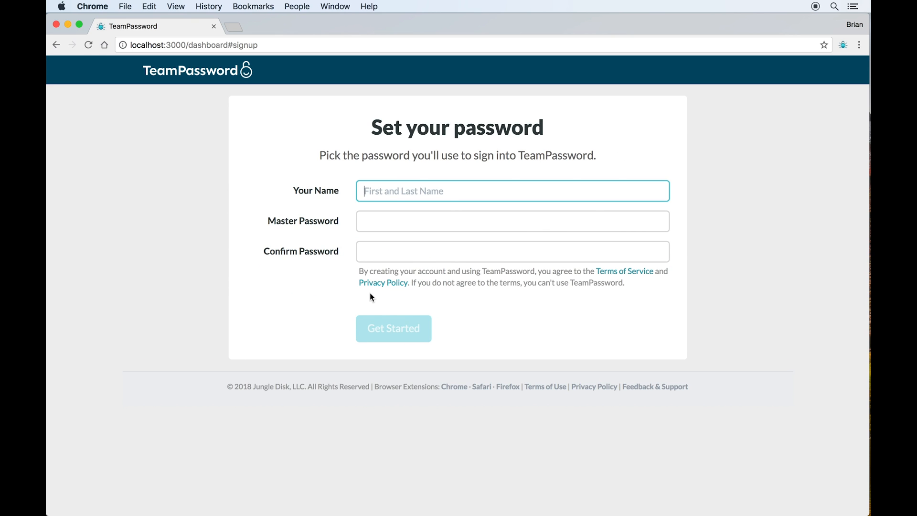
{"action": "type", "text": "B"}
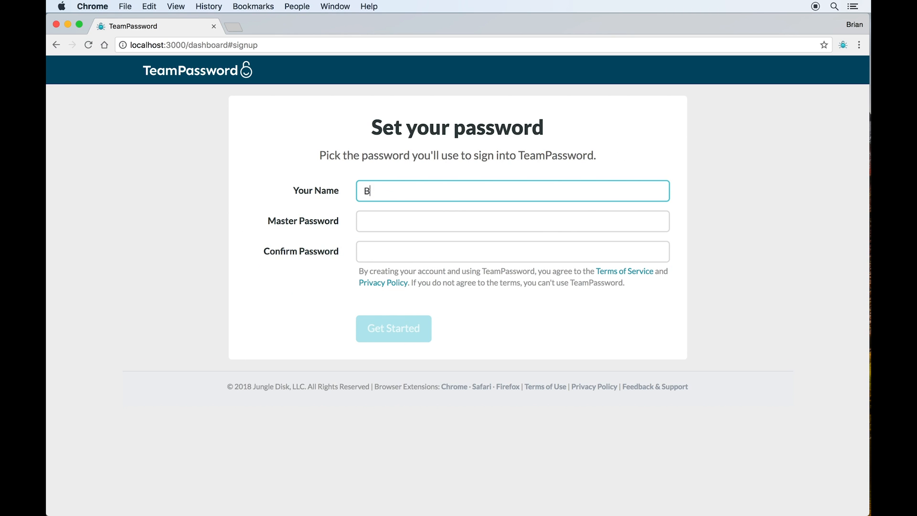
{"action": "type", "text": "rian Sierakowski"}
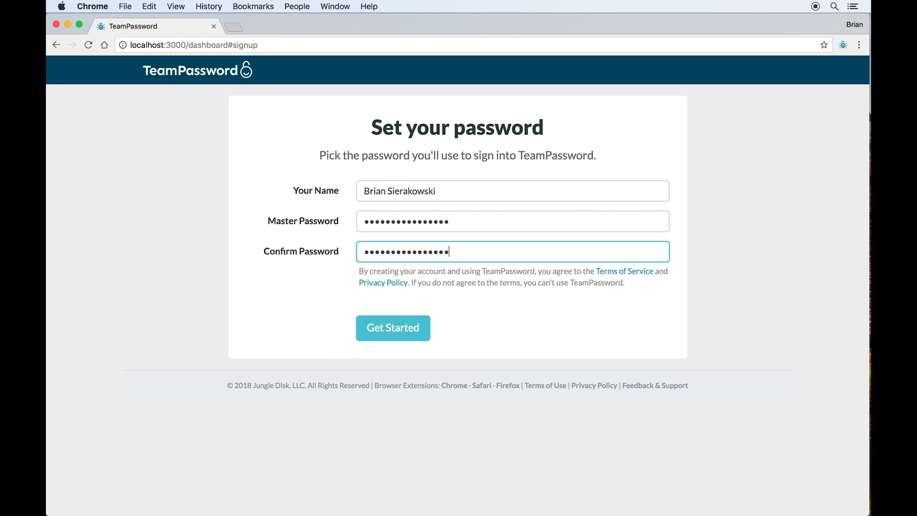
{"action": "left_click", "coordinate": [392, 327]}
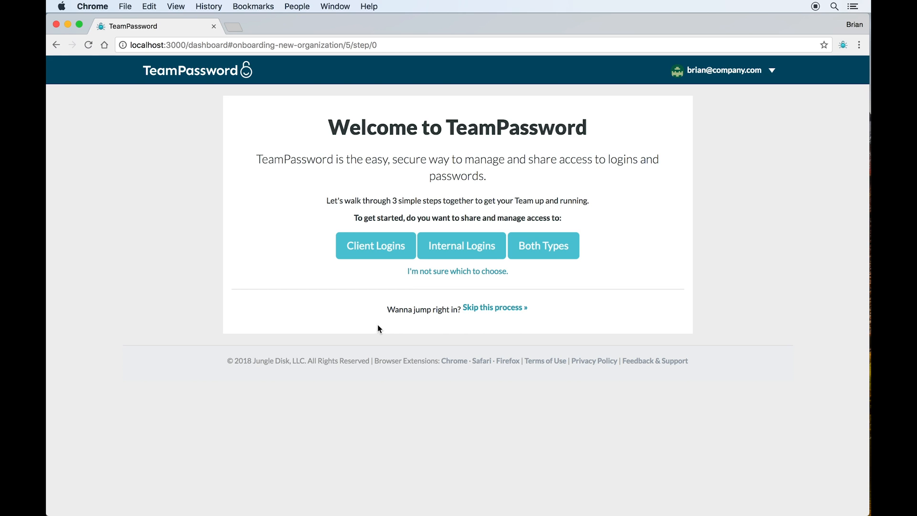
{"action": "mouse_move", "coordinate": [461, 245]}
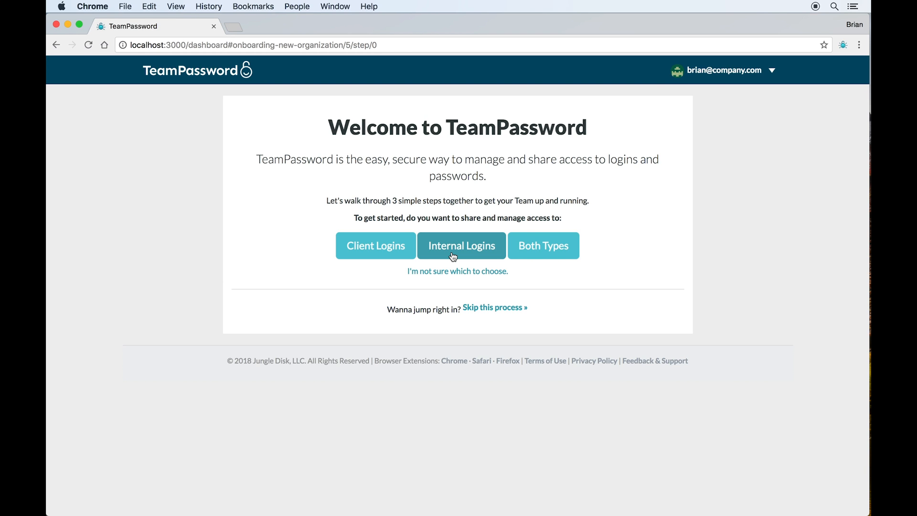
Step: Choose Internal Logins, invite a teammate, keep suggested groups, assign Development and Sales, and finish onboarding
{"action": "left_click", "coordinate": [460, 245]}
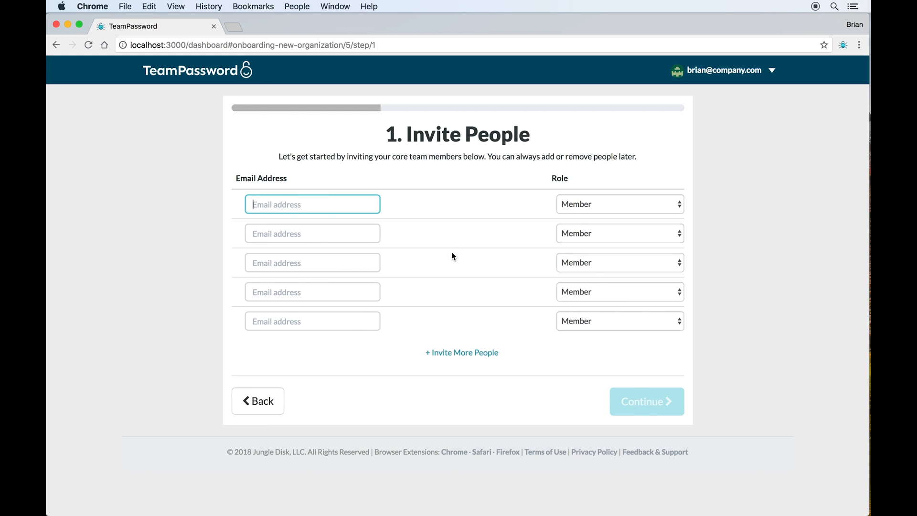
{"action": "mouse_move", "coordinate": [331, 209]}
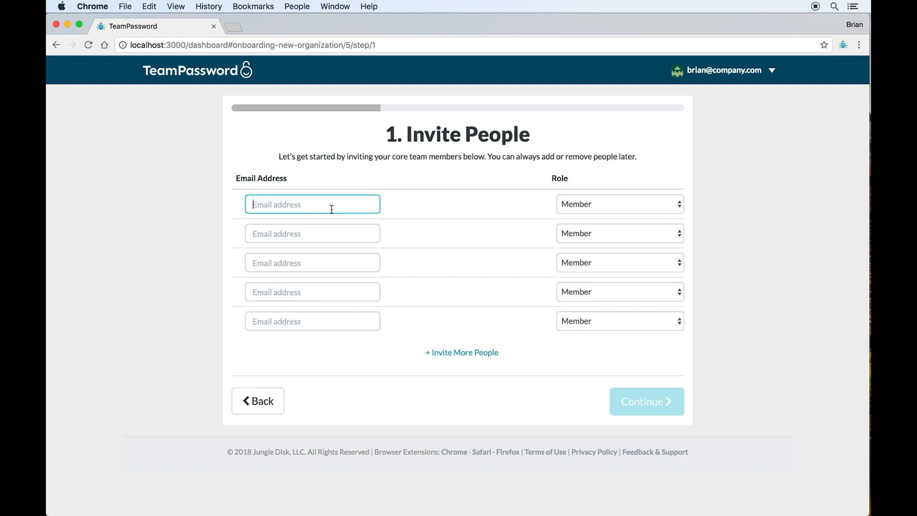
{"action": "left_click", "coordinate": [647, 401]}
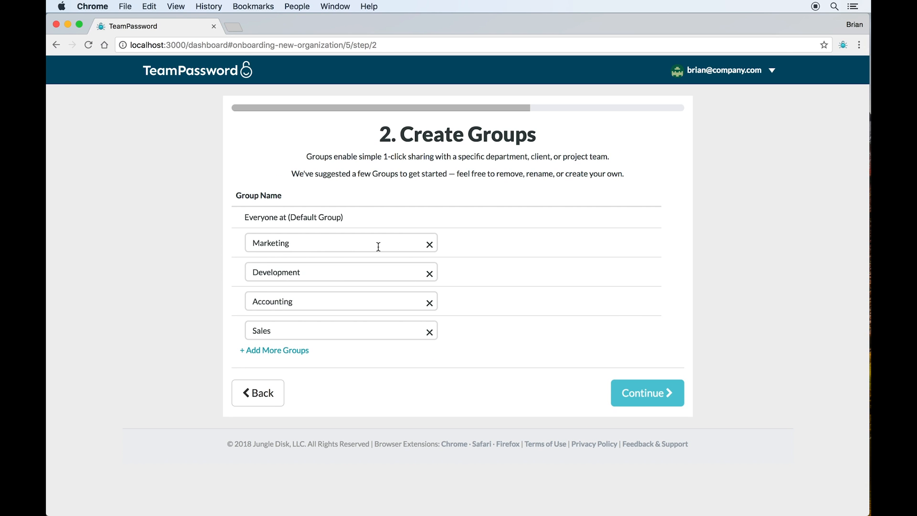
{"action": "left_click", "coordinate": [646, 393]}
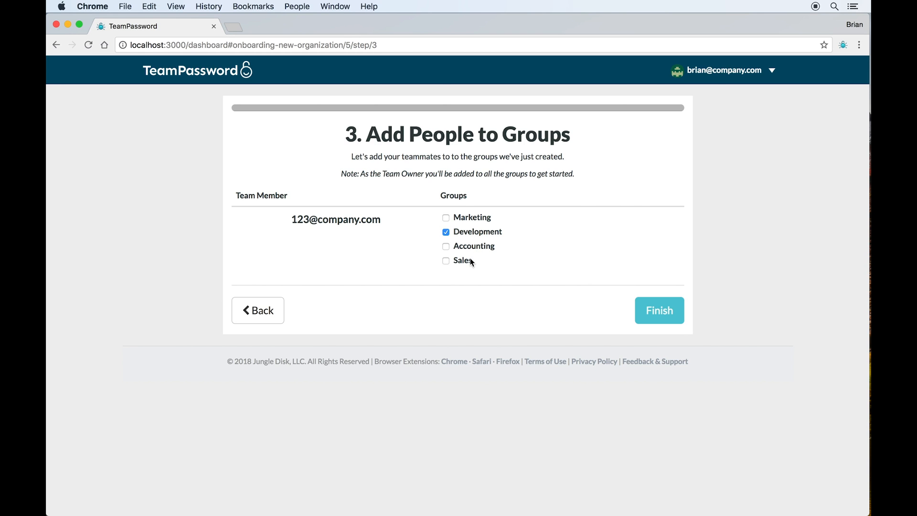
{"action": "left_click", "coordinate": [446, 260]}
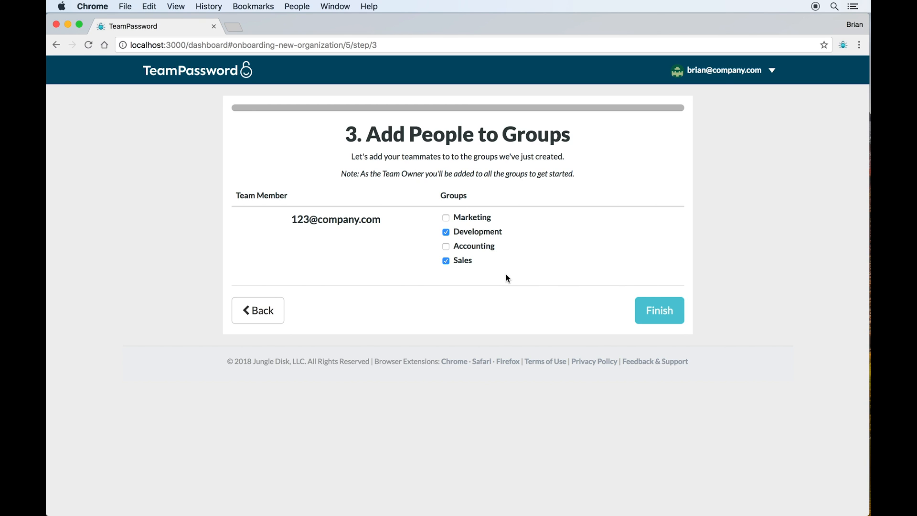
{"action": "left_click", "coordinate": [658, 310]}
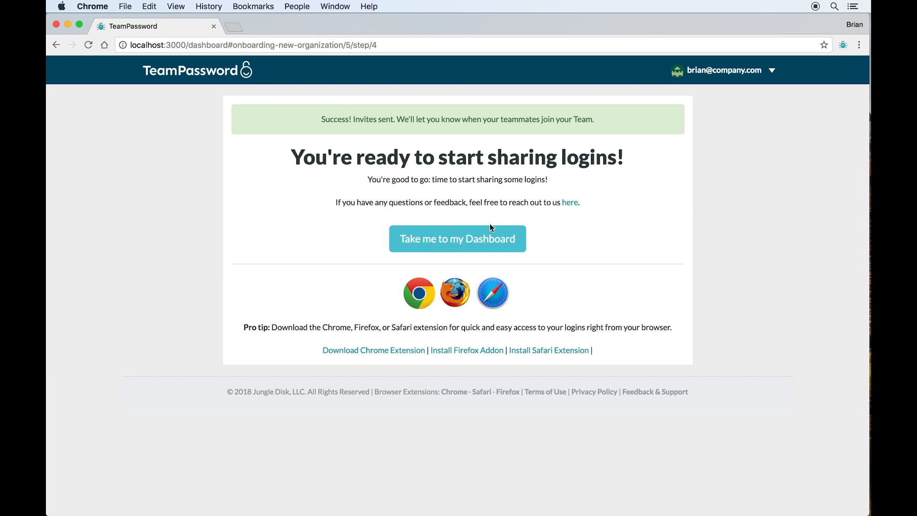
Step: From the dashboard, review People then show the Groups list: Accounting, Development, Marketing, Sales
{"action": "left_click", "coordinate": [456, 239]}
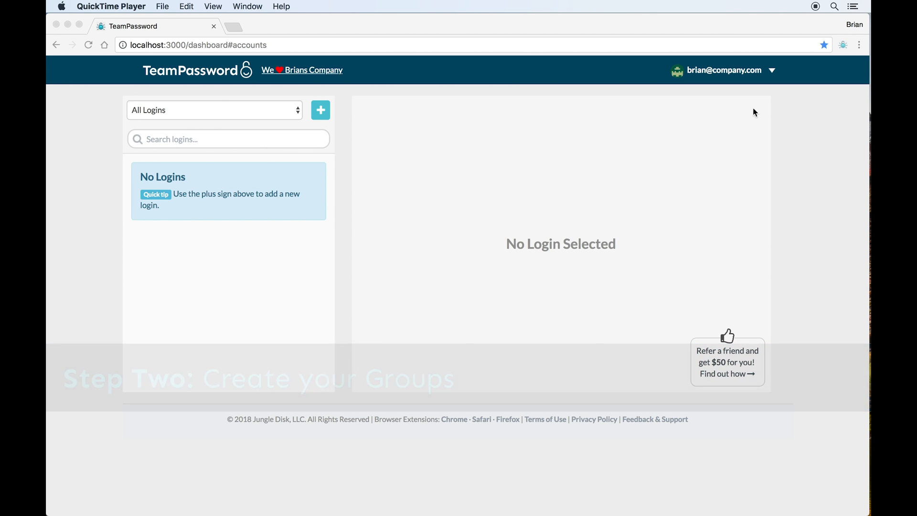
{"action": "left_click", "coordinate": [153, 136]}
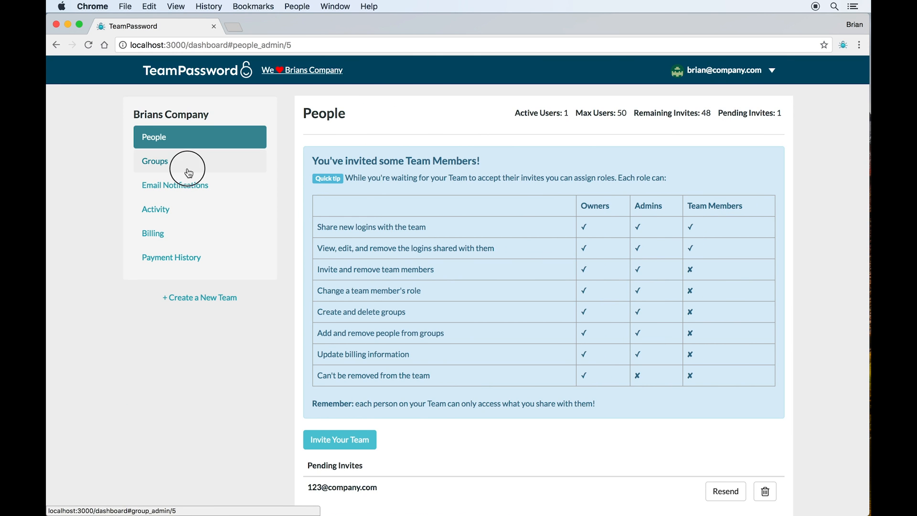
{"action": "left_click", "coordinate": [155, 160]}
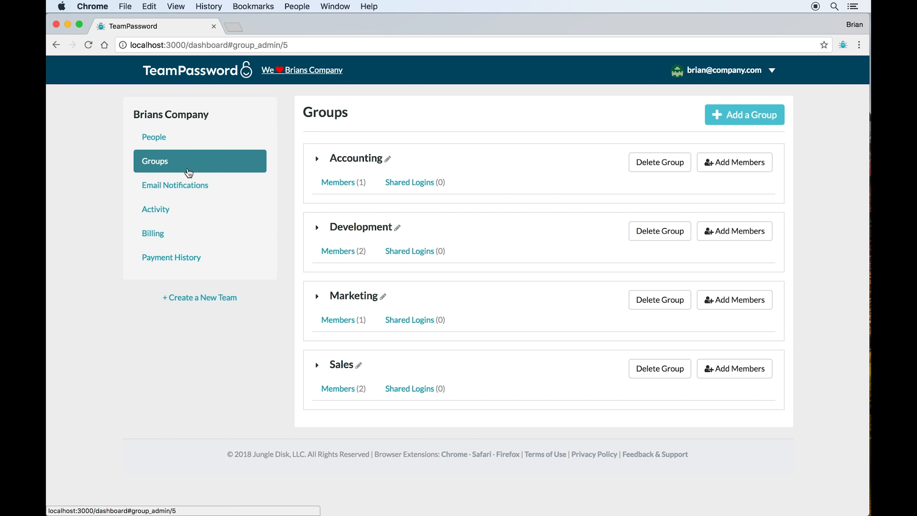
{"action": "mouse_move", "coordinate": [817, 134]}
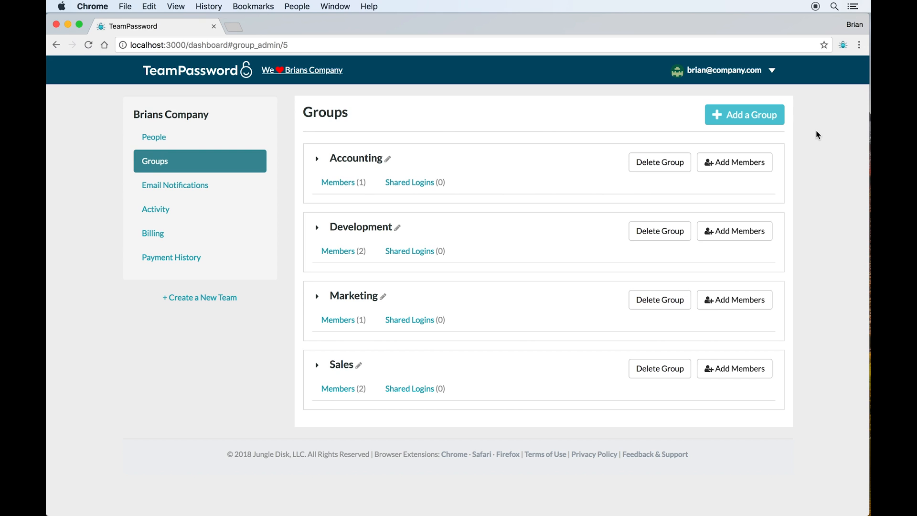
Step: Create a new group named Acme Products and save it
{"action": "left_click", "coordinate": [744, 114]}
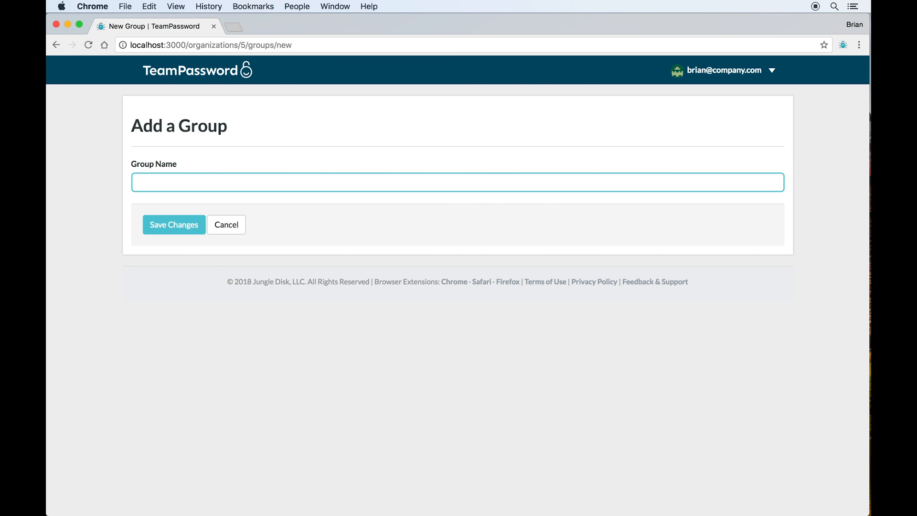
{"action": "type", "text": "Acme Products"}
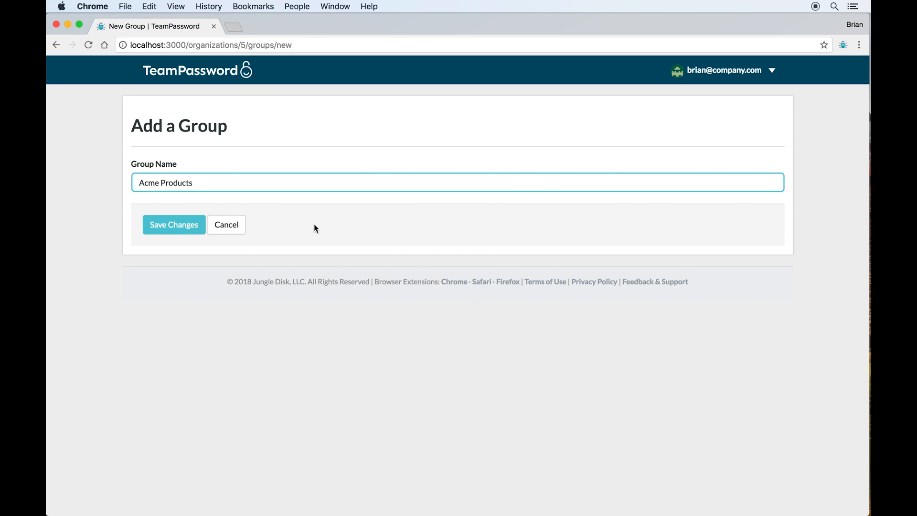
{"action": "left_click", "coordinate": [173, 224]}
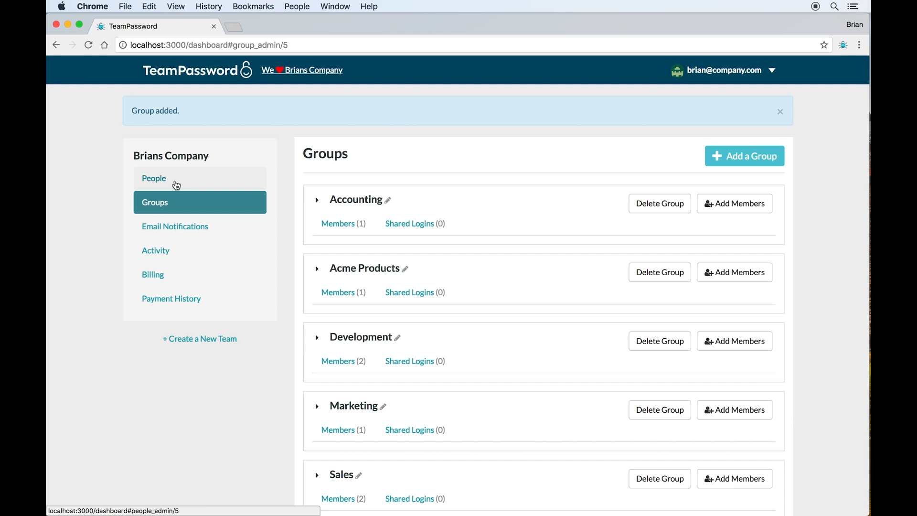
Step: From People, invite mary as an Admin in the Development group and send the invitation
{"action": "left_click", "coordinate": [154, 178]}
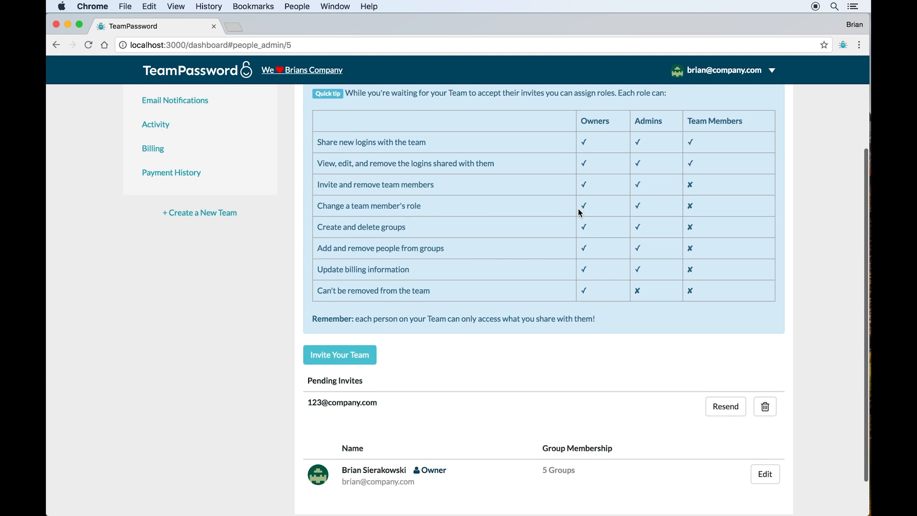
{"action": "left_click", "coordinate": [339, 354]}
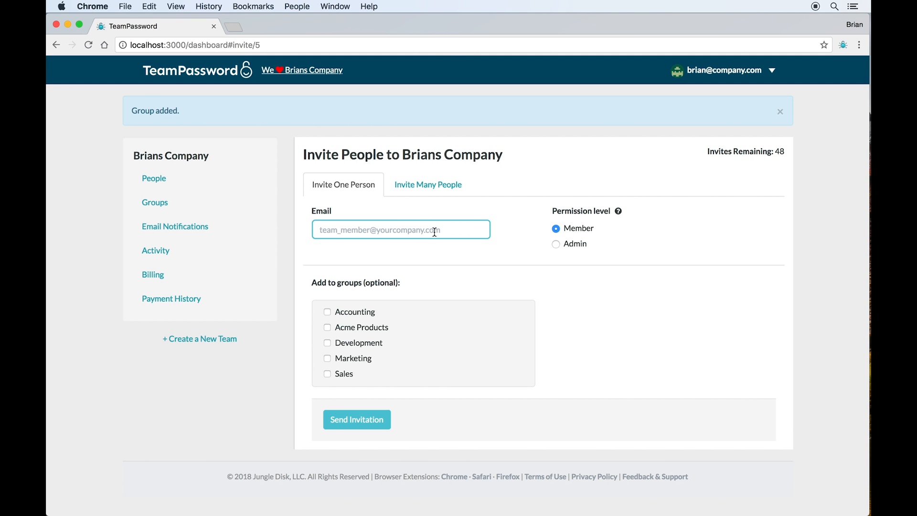
{"action": "left_click", "coordinate": [555, 244]}
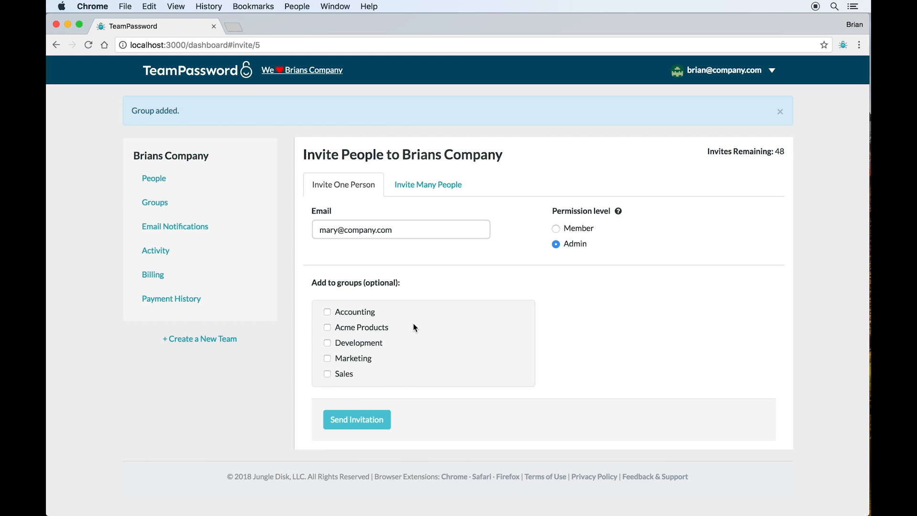
{"action": "left_click", "coordinate": [326, 343]}
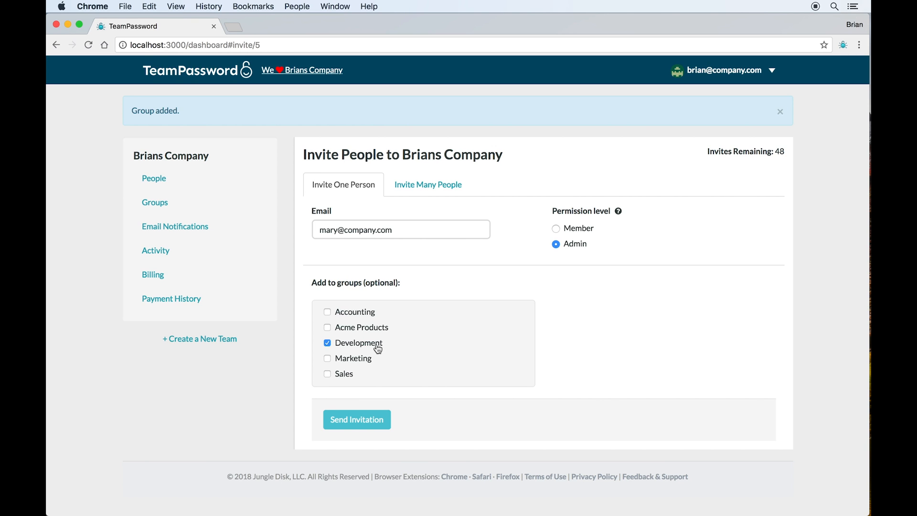
{"action": "left_click", "coordinate": [356, 420]}
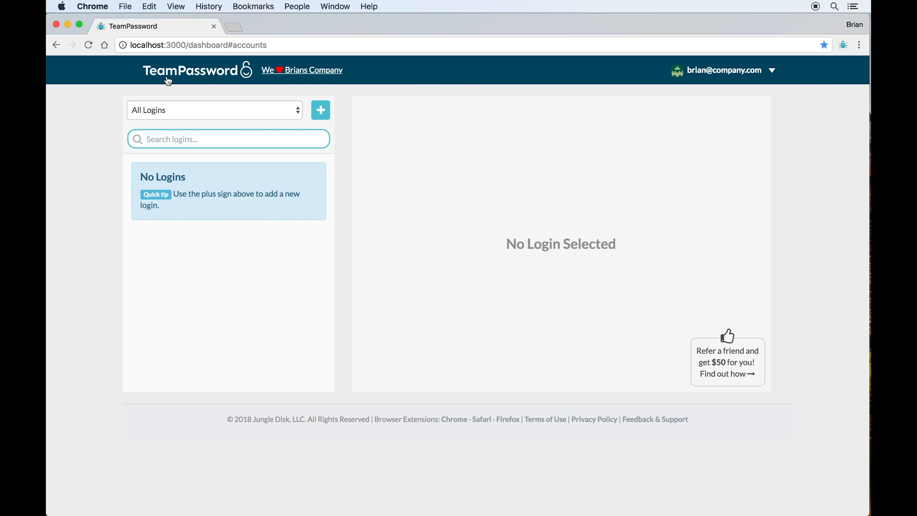
Step: Add a Company Twitter login for twitter.com, username companyco, note that Twitter is public, shared with the company
{"action": "left_click", "coordinate": [320, 109]}
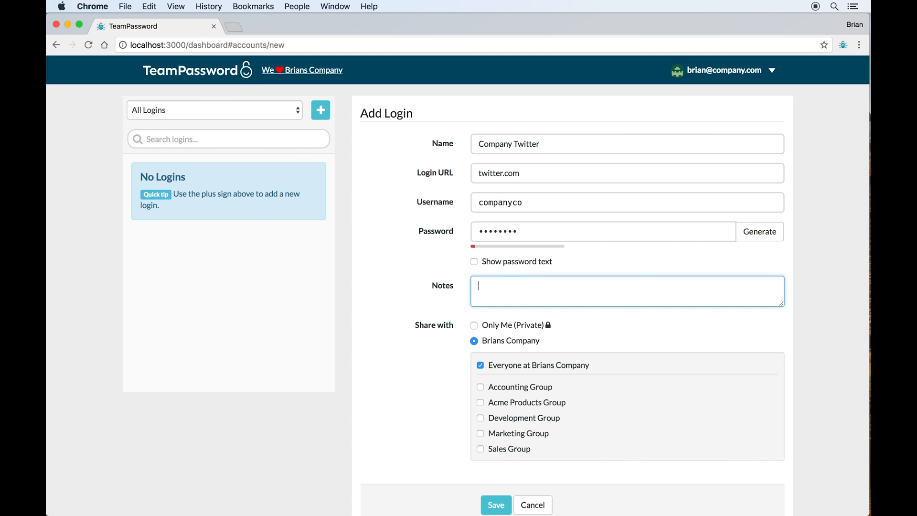
{"action": "type", "text": "Twi"}
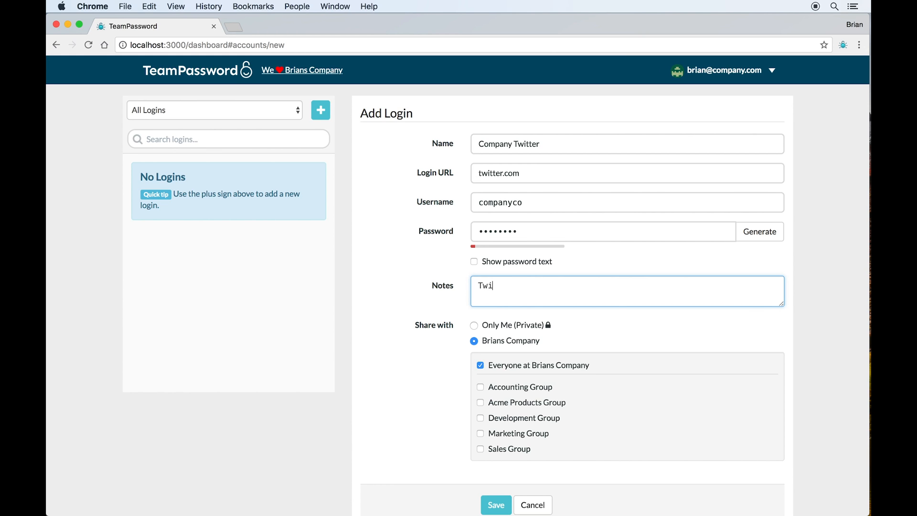
{"action": "left_click", "coordinate": [495, 504]}
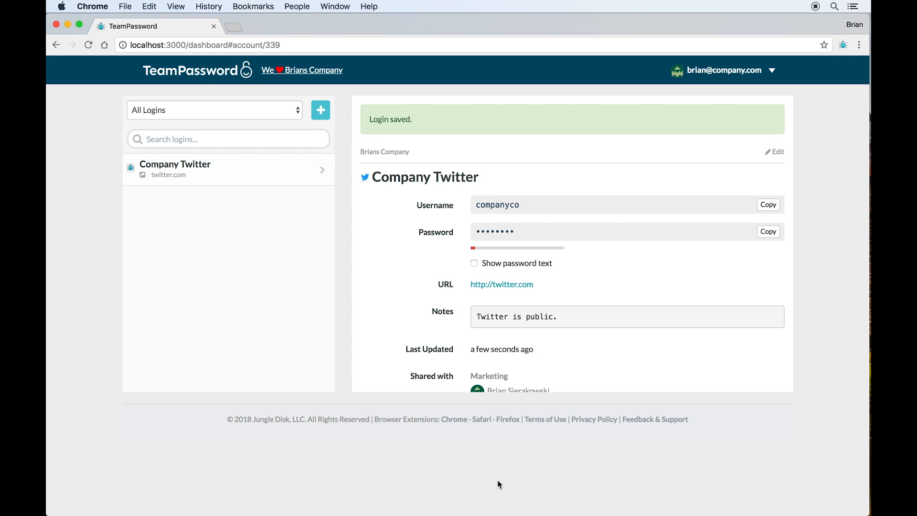
{"action": "left_click", "coordinate": [501, 285]}
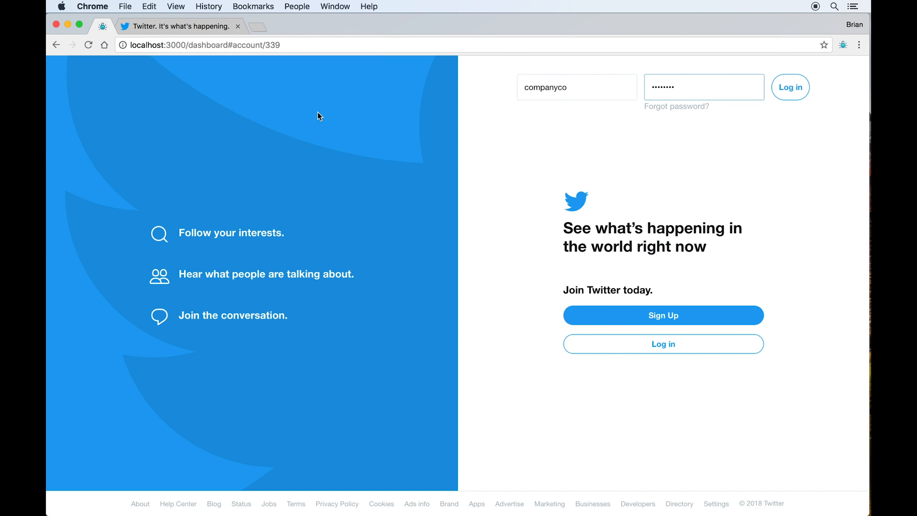
Step: From the TeamPassword extension on twitter.com, pick Company Twitter to fill companyco and view its details
{"action": "left_click", "coordinate": [842, 45]}
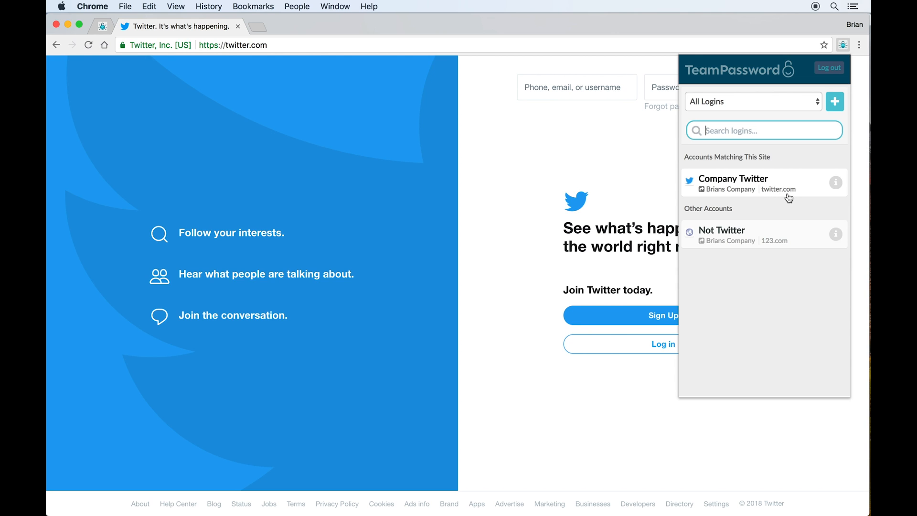
{"action": "mouse_move", "coordinate": [781, 208]}
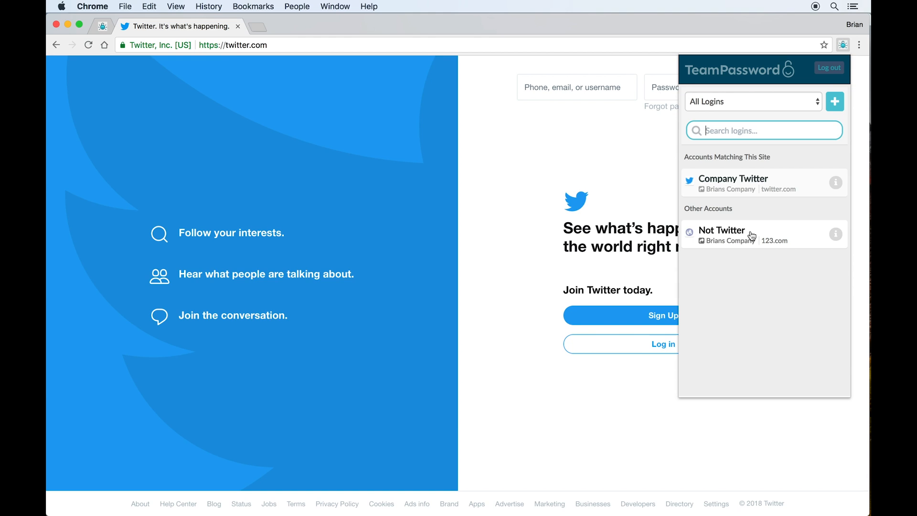
{"action": "left_click", "coordinate": [732, 178]}
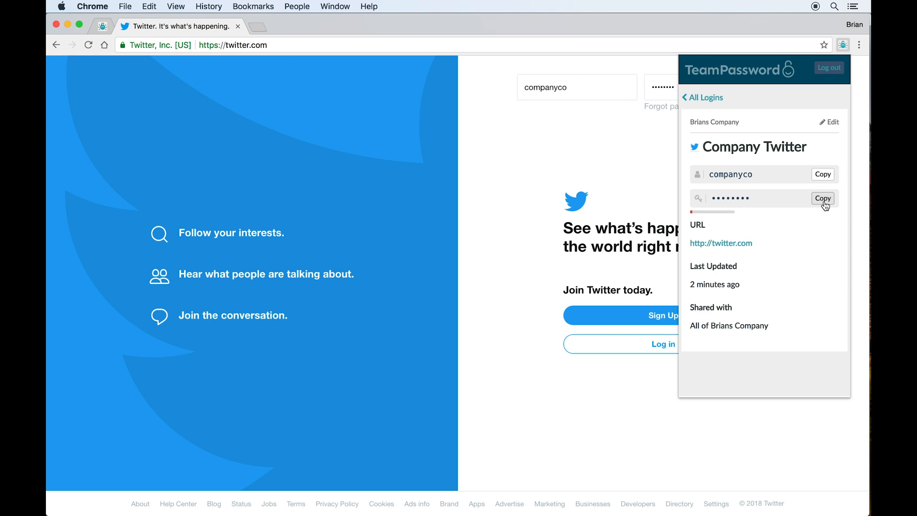